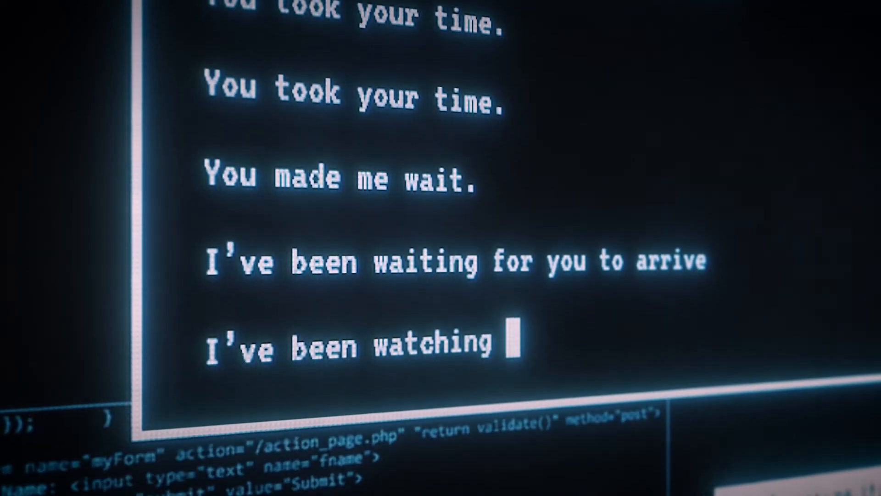
type("the world")
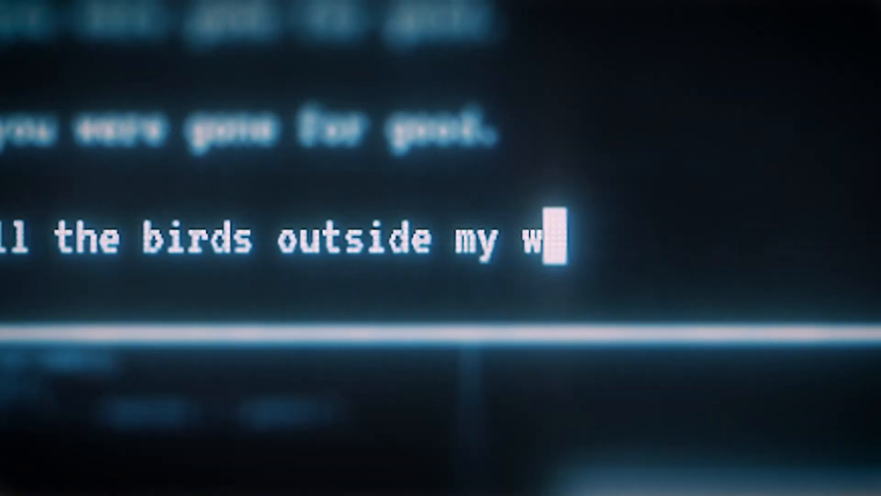
type("indow made me reali")
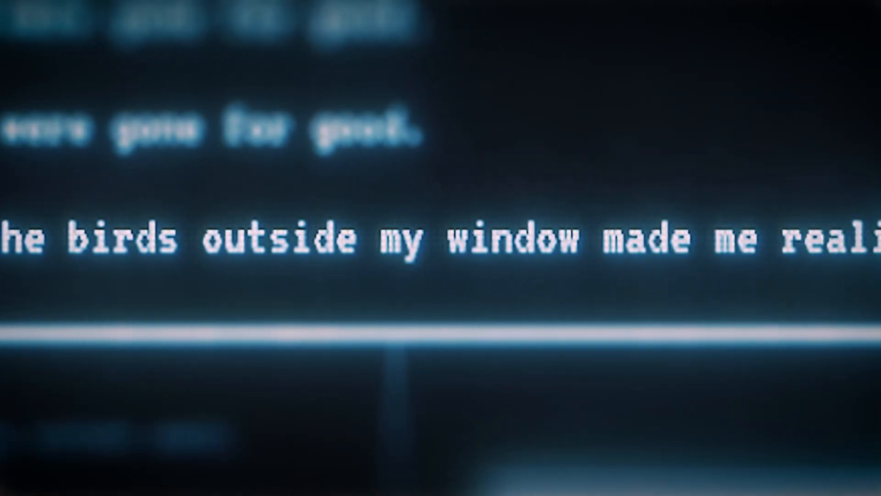